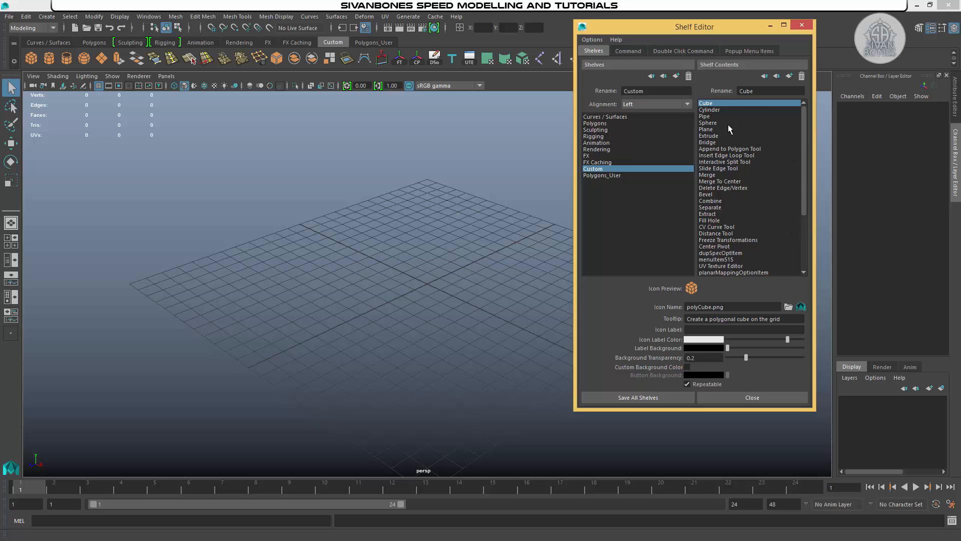
Delete Cylinder, Pipe, Sphere and Plane from the Custom shelf and move Cube to the top
{"action": "left_click", "coordinate": [763, 76]}
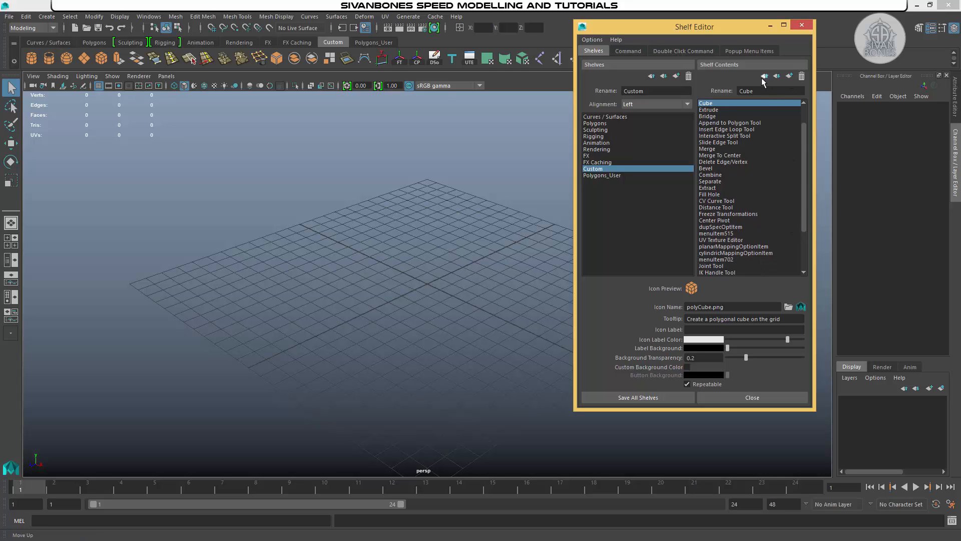
{"action": "left_click", "coordinate": [751, 397]}
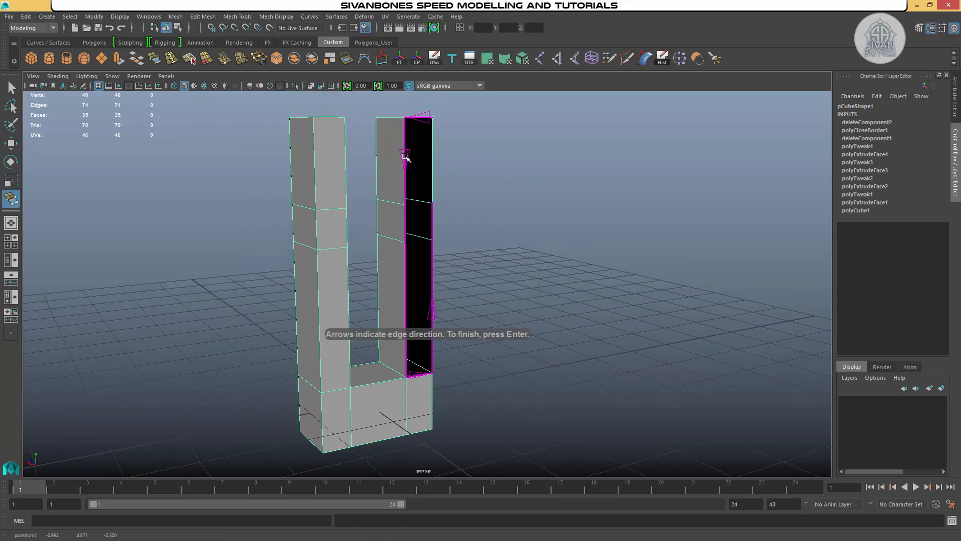
Finish Append to Polygon to close the U-shaped model's open side with a face
{"action": "key", "text": "Return"}
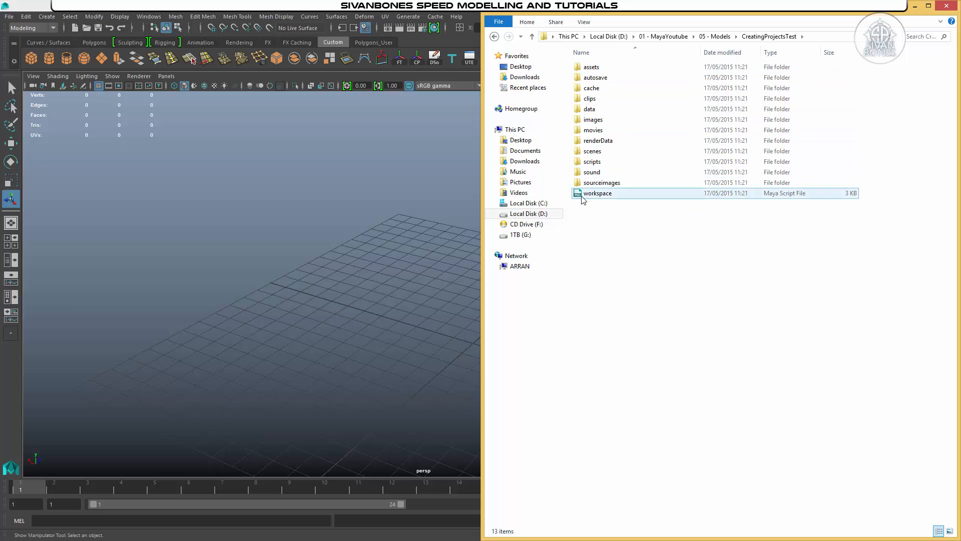
{"action": "mouse_move", "coordinate": [606, 196]}
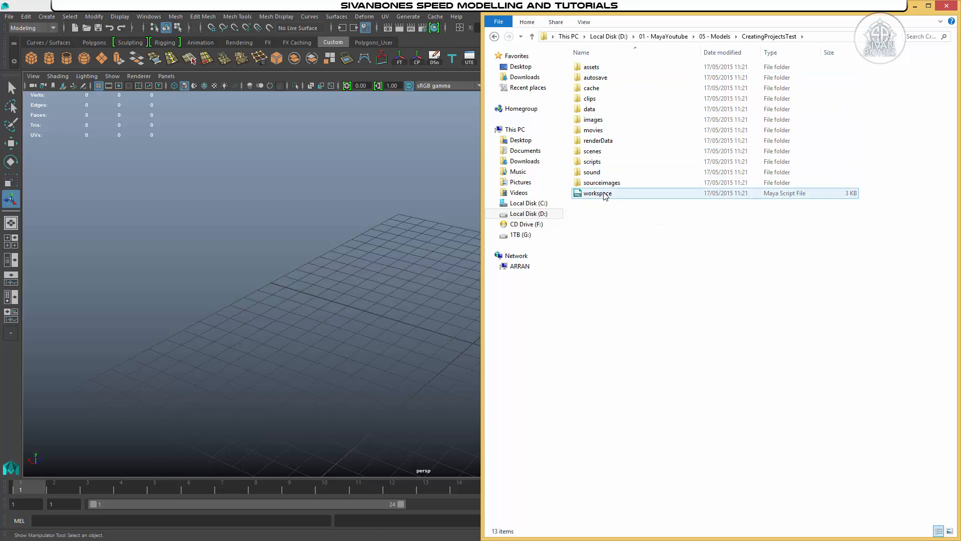
Select the workspace file in CreatingProjectsTest, then apply Duplicate Special: 10 copies, Translate Y 0.9, Rotate Y 20
{"action": "left_click", "coordinate": [112, 317]}
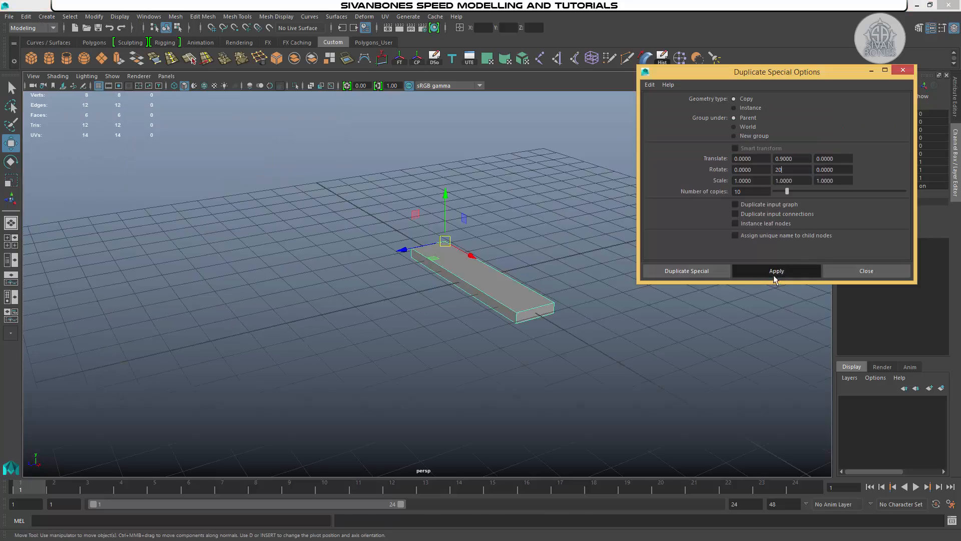
{"action": "left_click", "coordinate": [776, 270]}
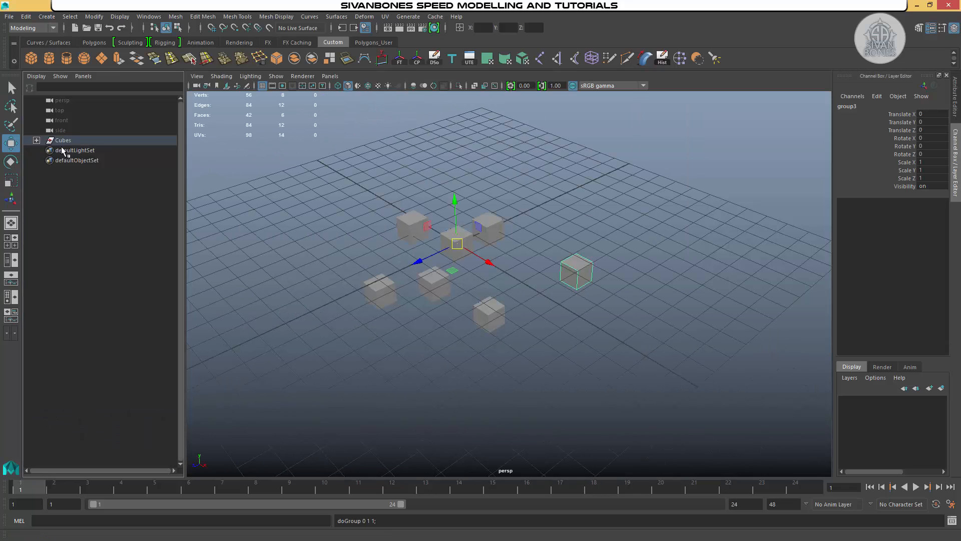
Expand the Cubes group in the Outliner to show its three subgroups and seven cubes
{"action": "left_click", "coordinate": [36, 140]}
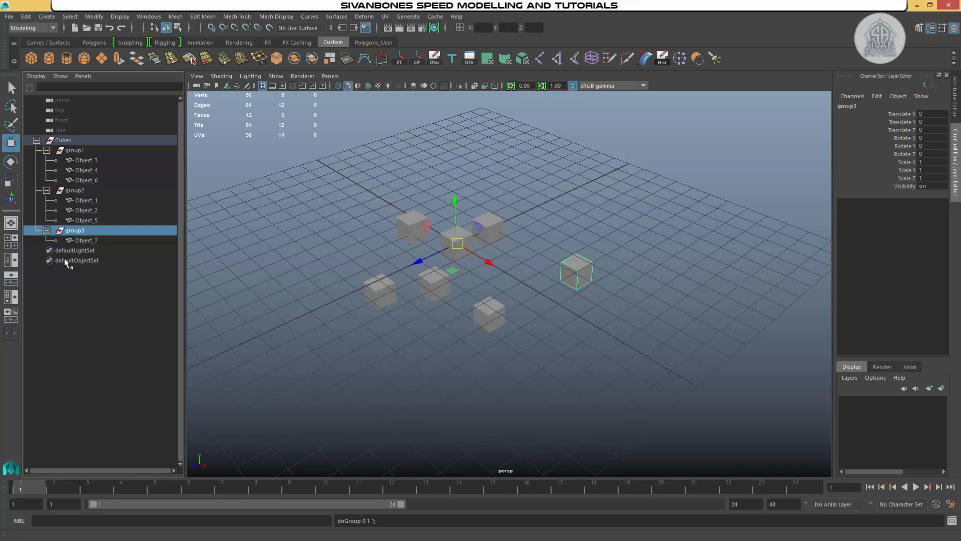
{"action": "mouse_move", "coordinate": [630, 339]}
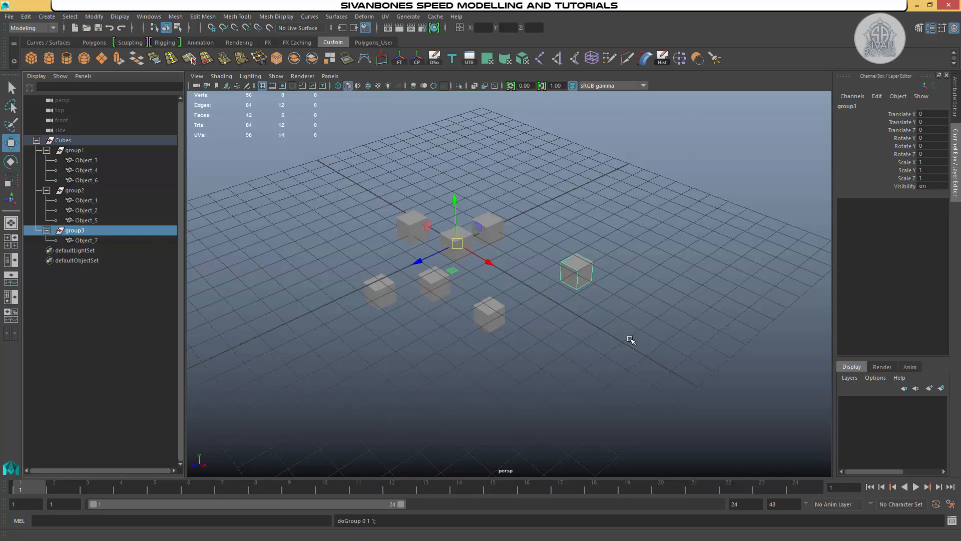
{"action": "mouse_move", "coordinate": [536, 235]}
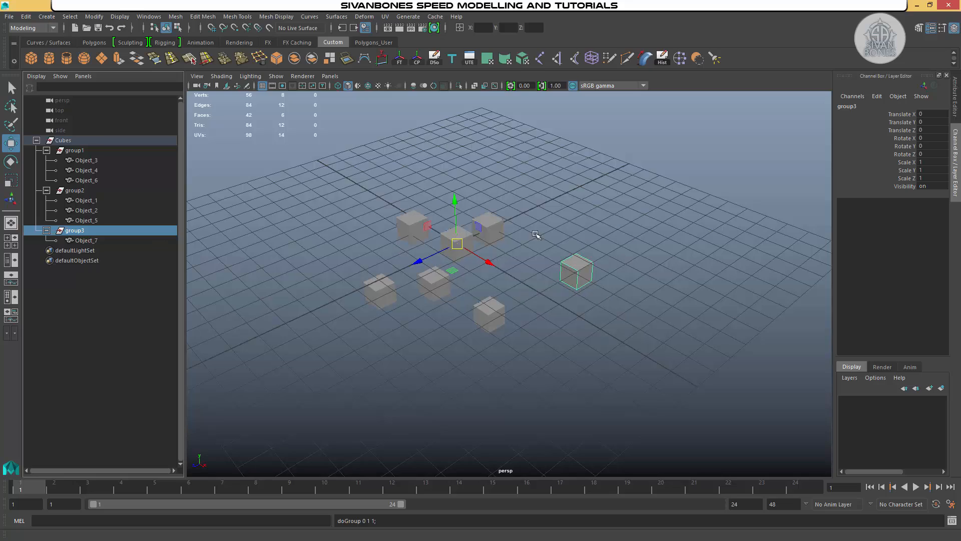